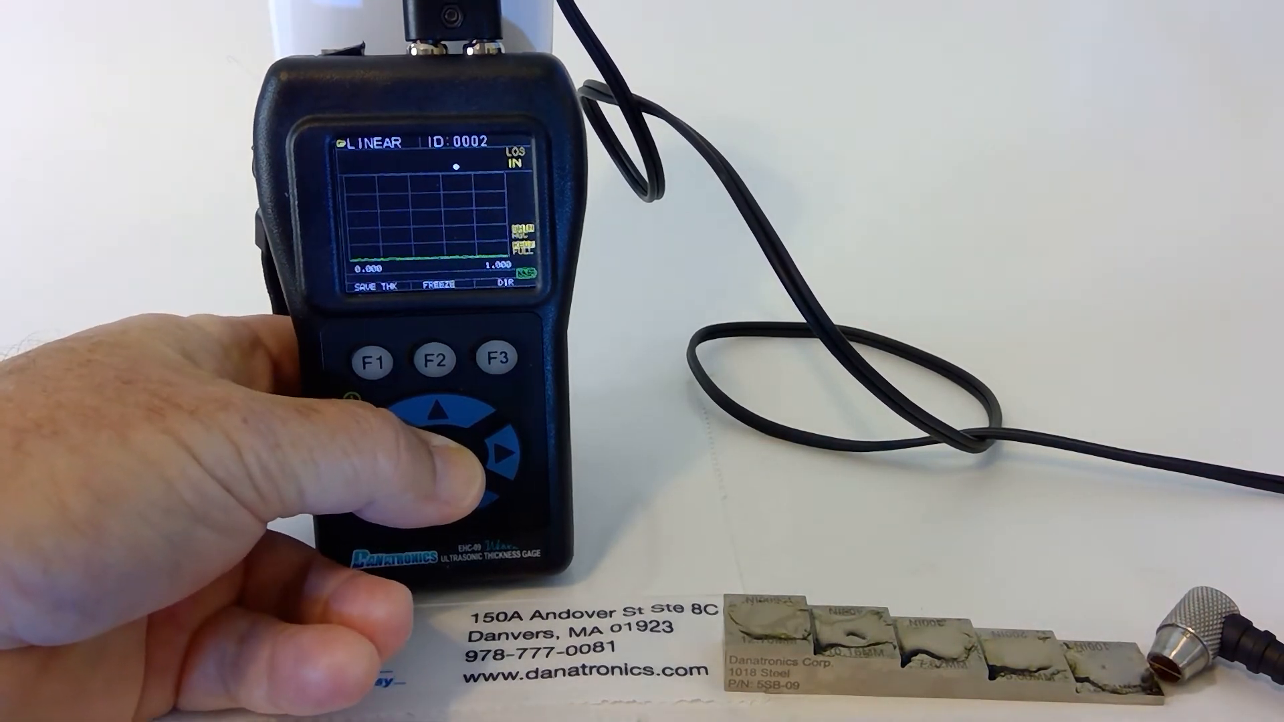
Step: Bring up the gage's main MENU listing calibration, datalogger, display, initial settings, measurements and test
click(436, 453)
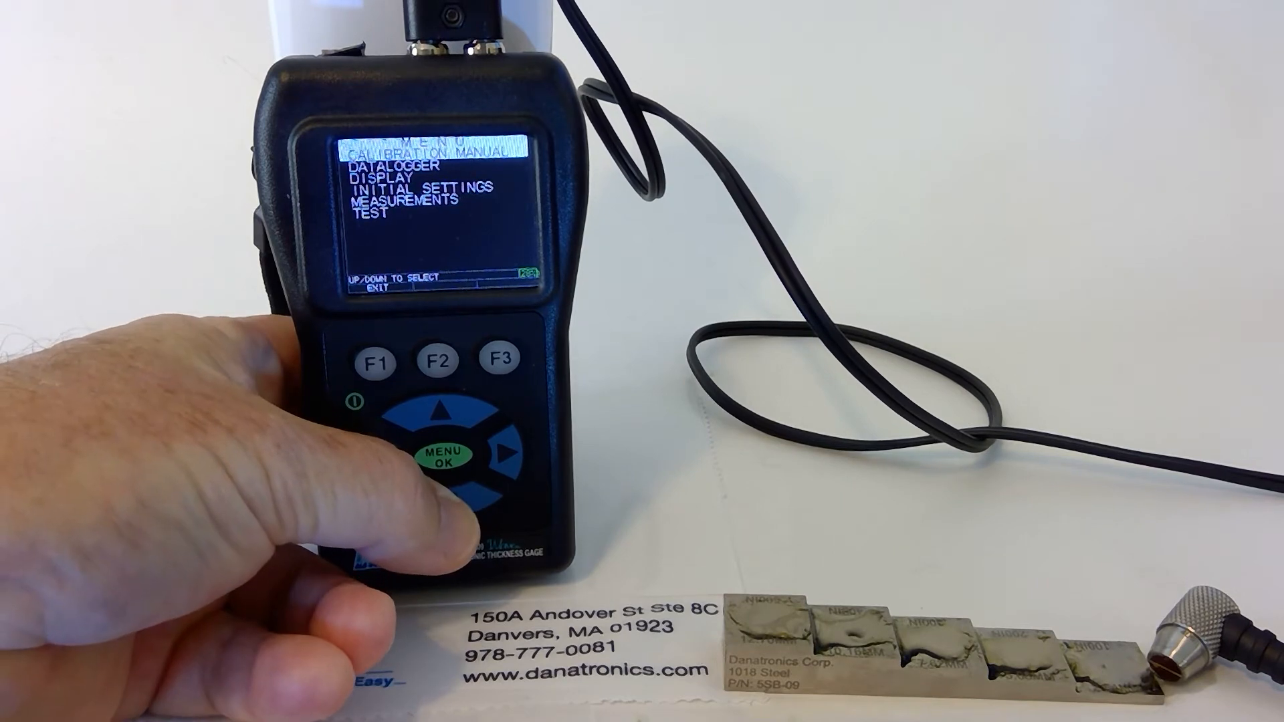